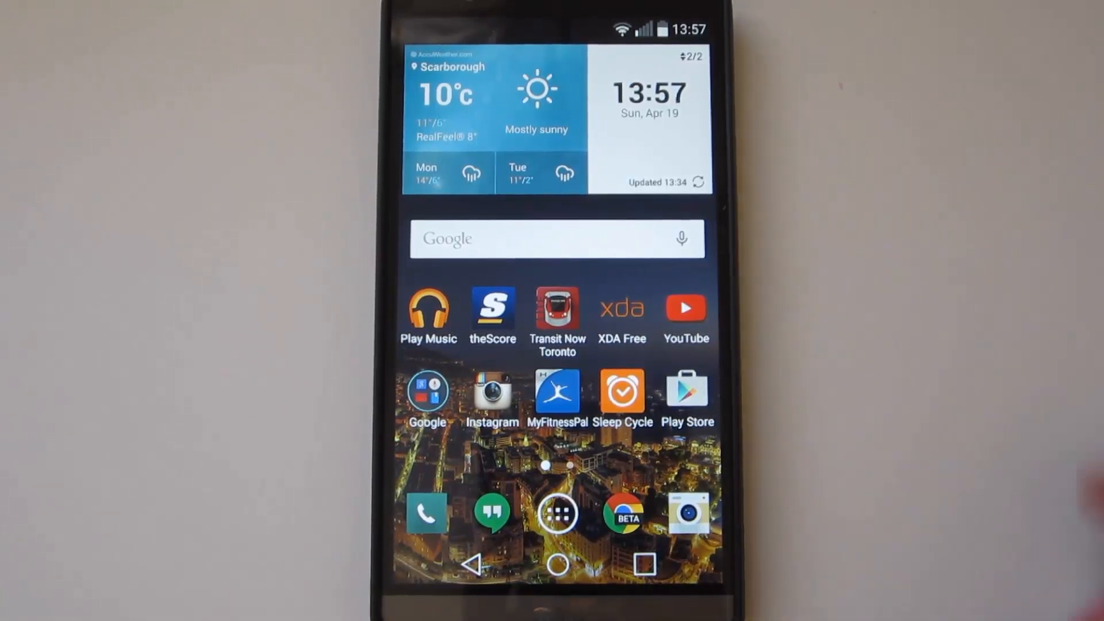
- Reach About phone > Software info and tap Build number to trigger the developer message
drag(557, 21, 556, 211)
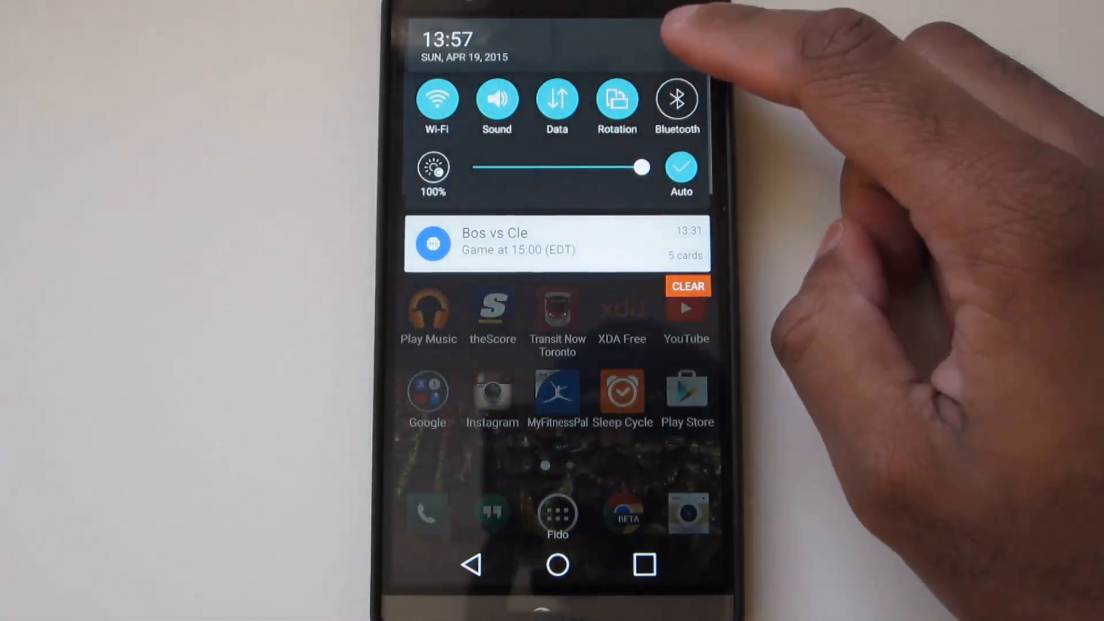
click(680, 44)
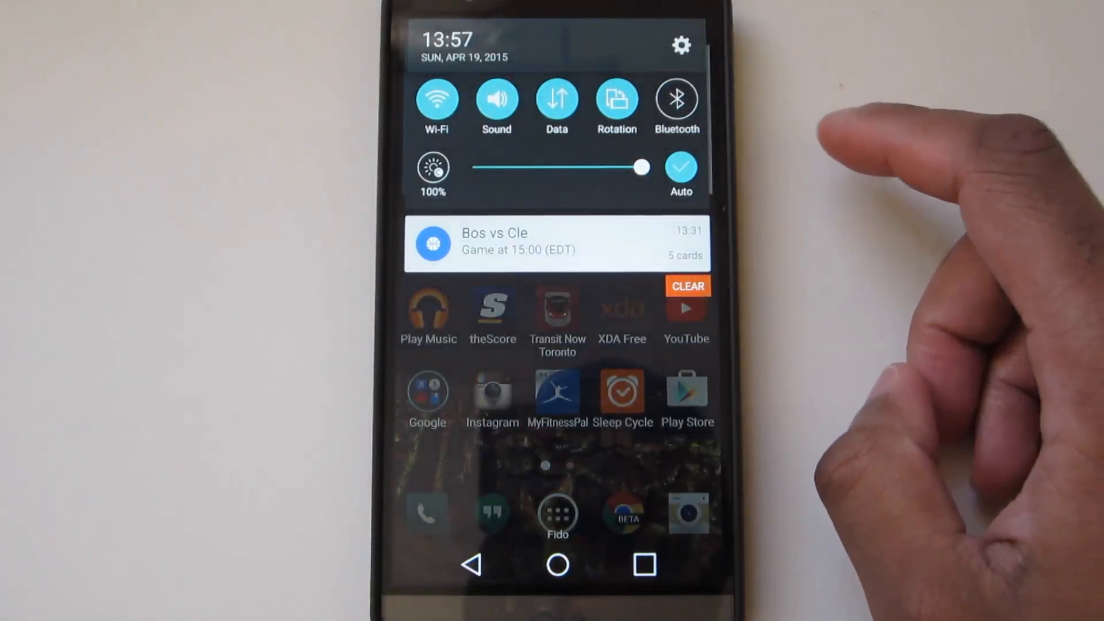
click(680, 45)
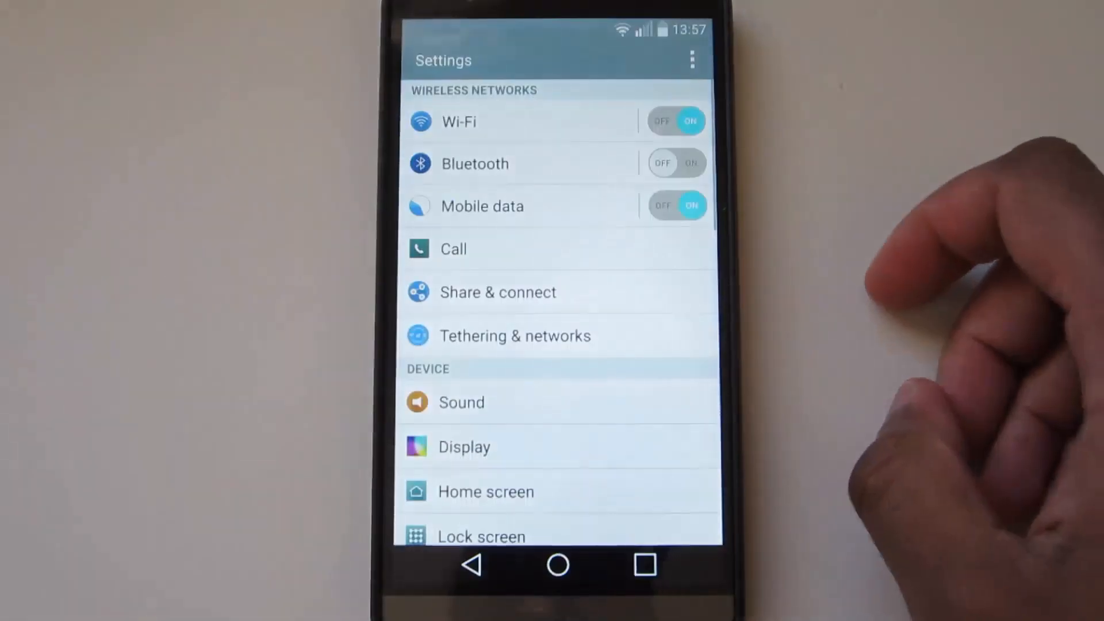
scroll(down, 3)
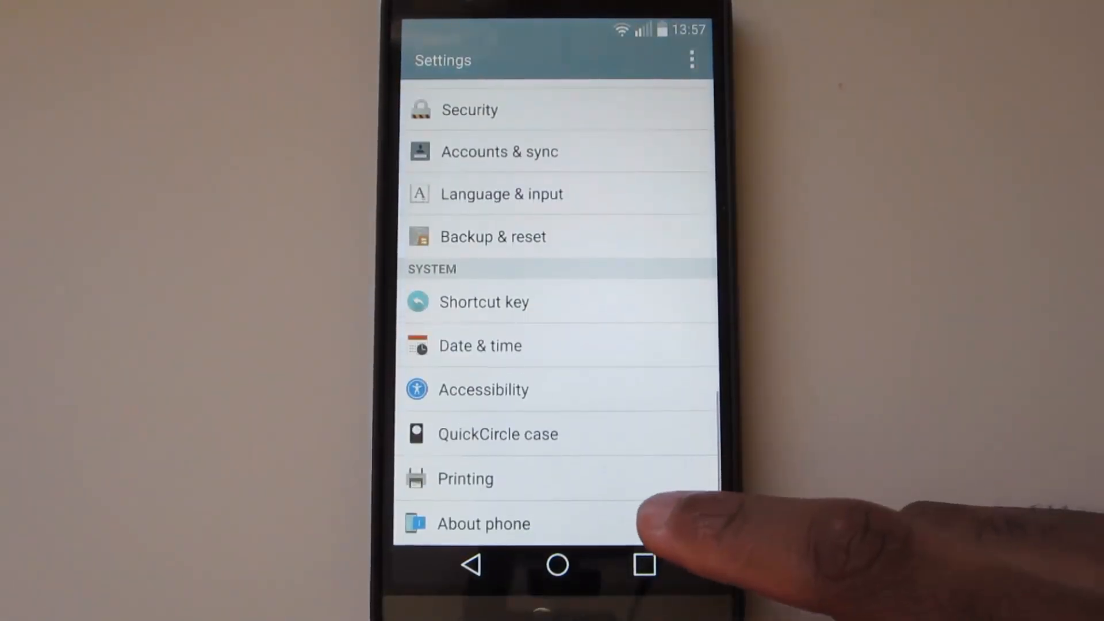
click(484, 523)
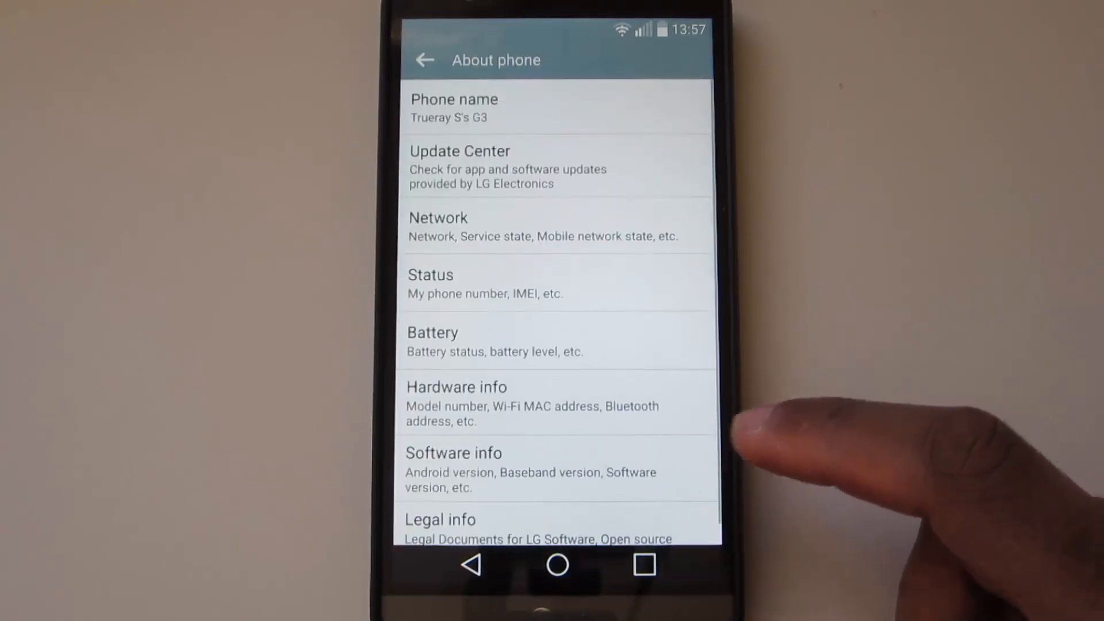
click(453, 454)
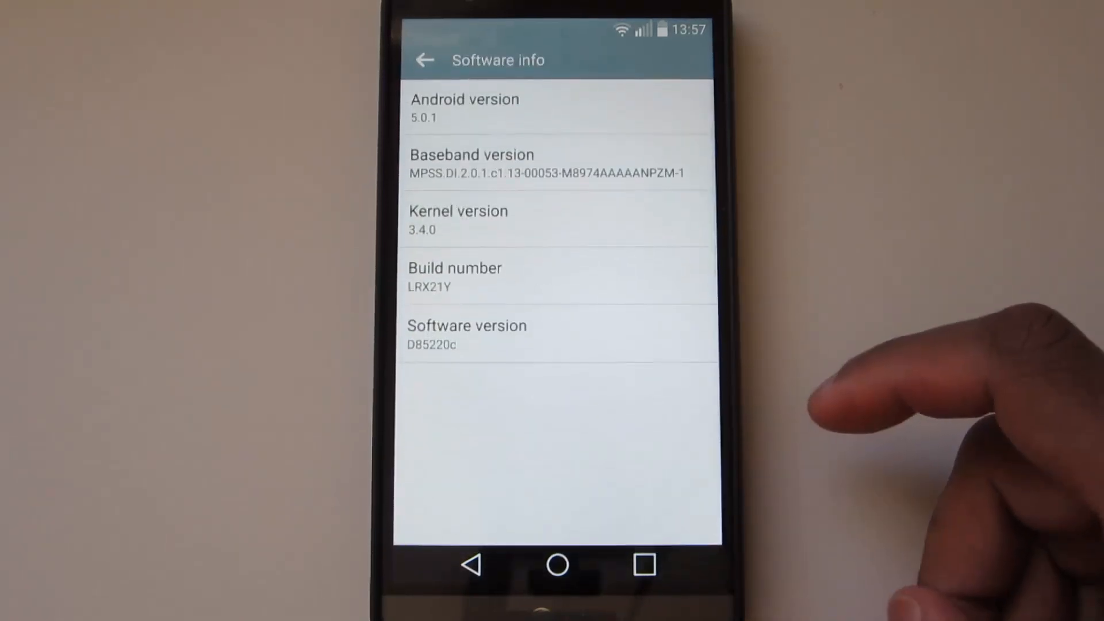
click(557, 277)
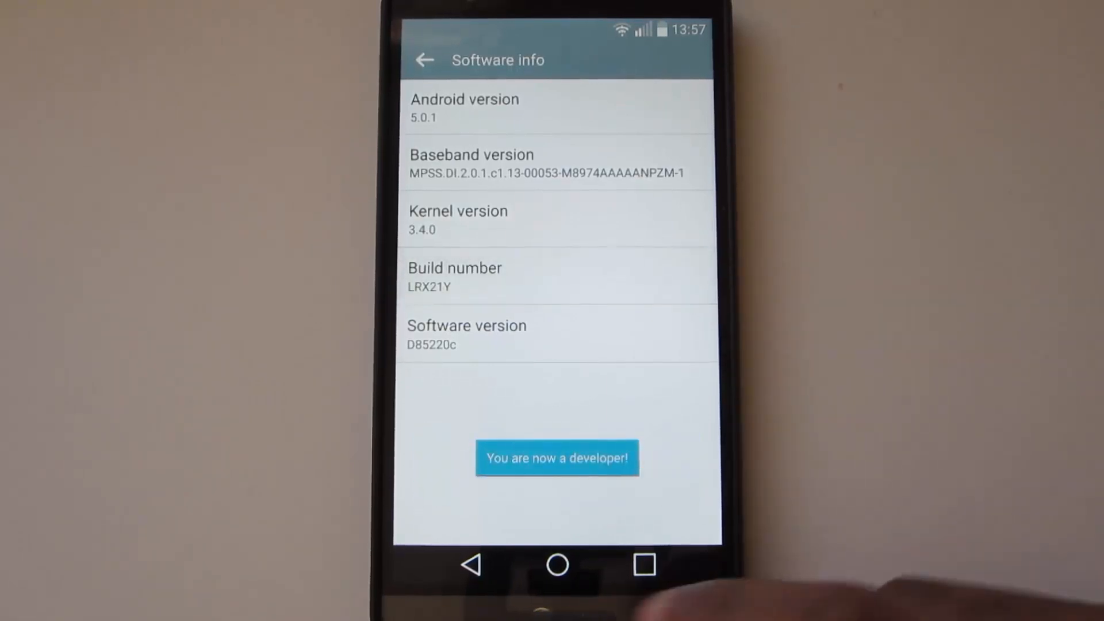
- Enable USB debugging in Developer options, accepting the warning and the confirmation prompt
click(424, 60)
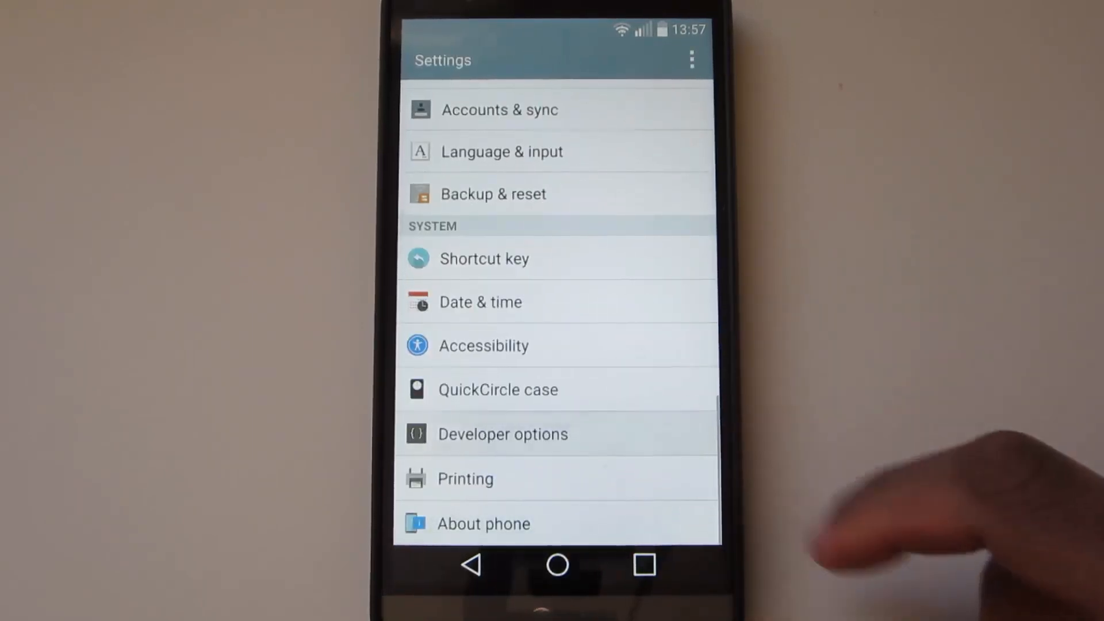
click(502, 434)
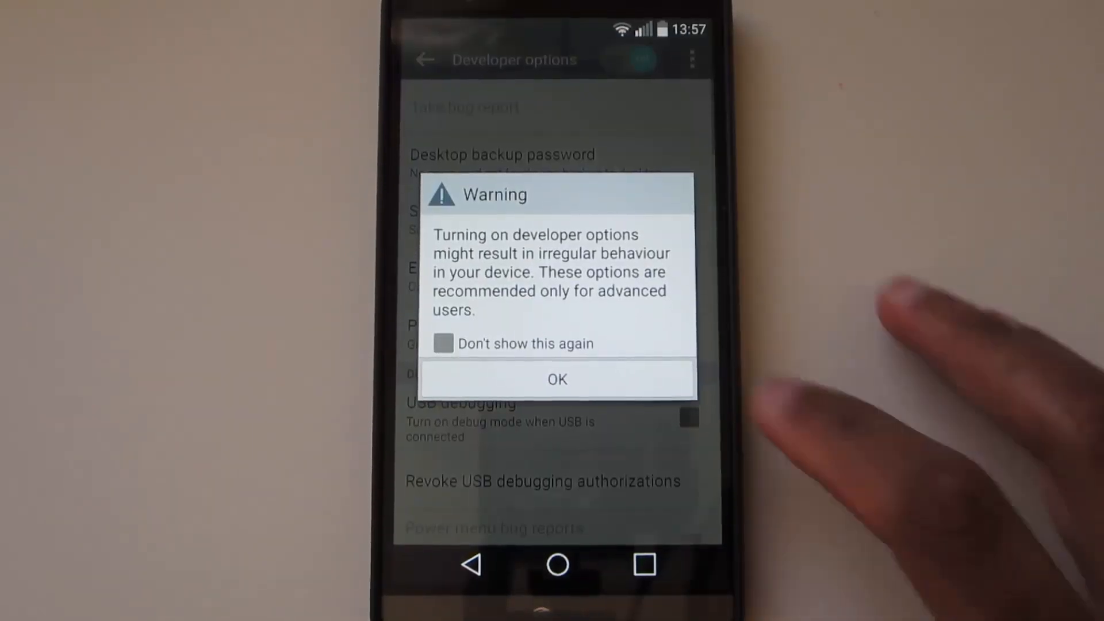
click(557, 378)
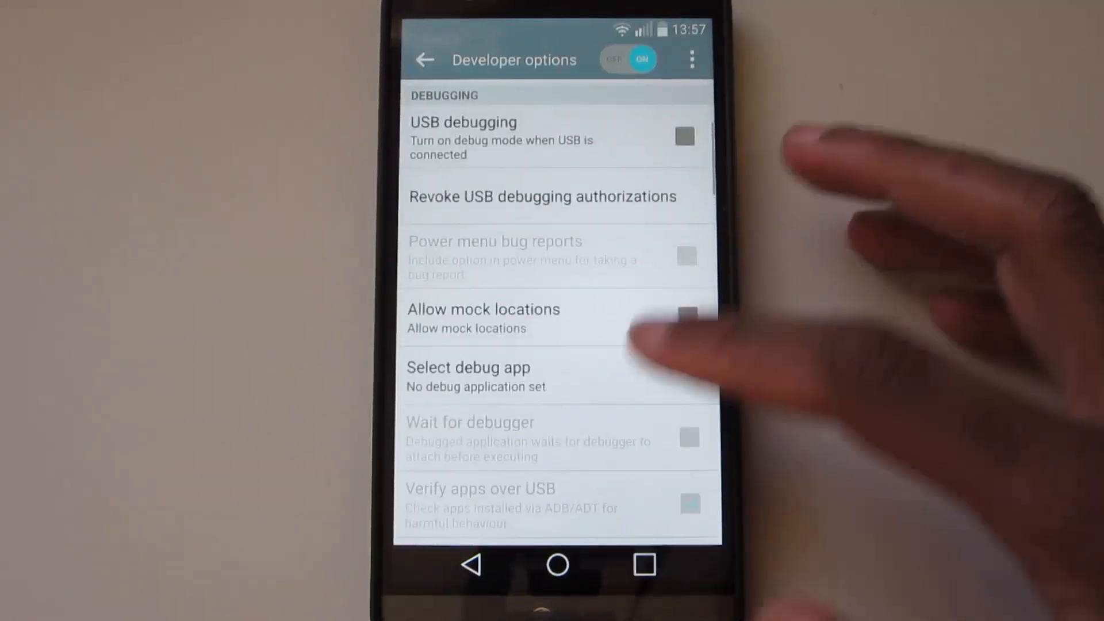
click(684, 137)
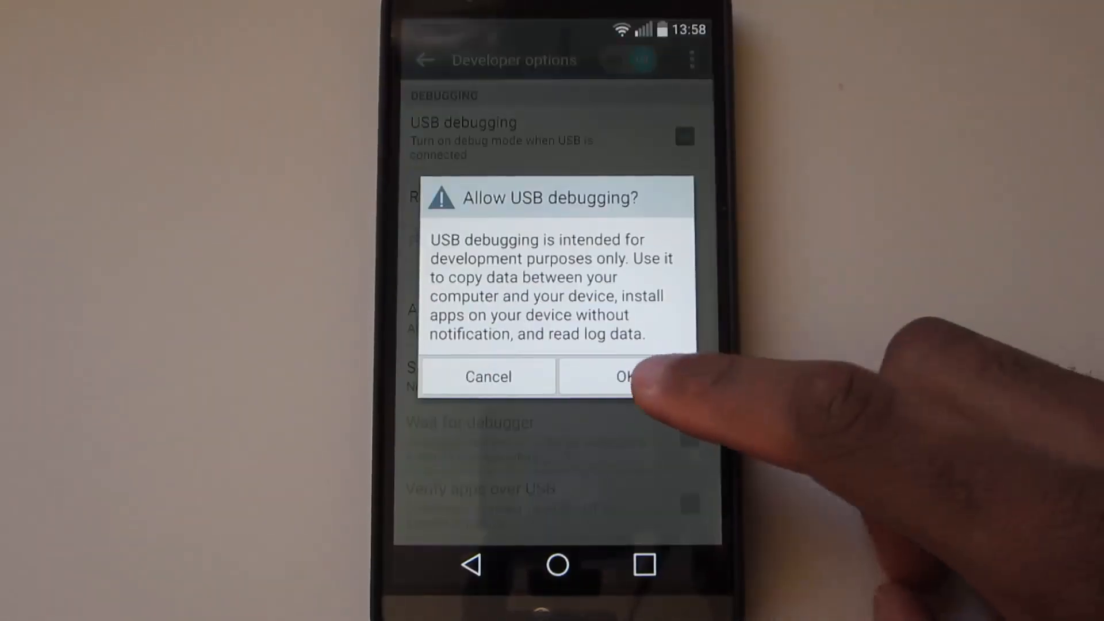
click(622, 378)
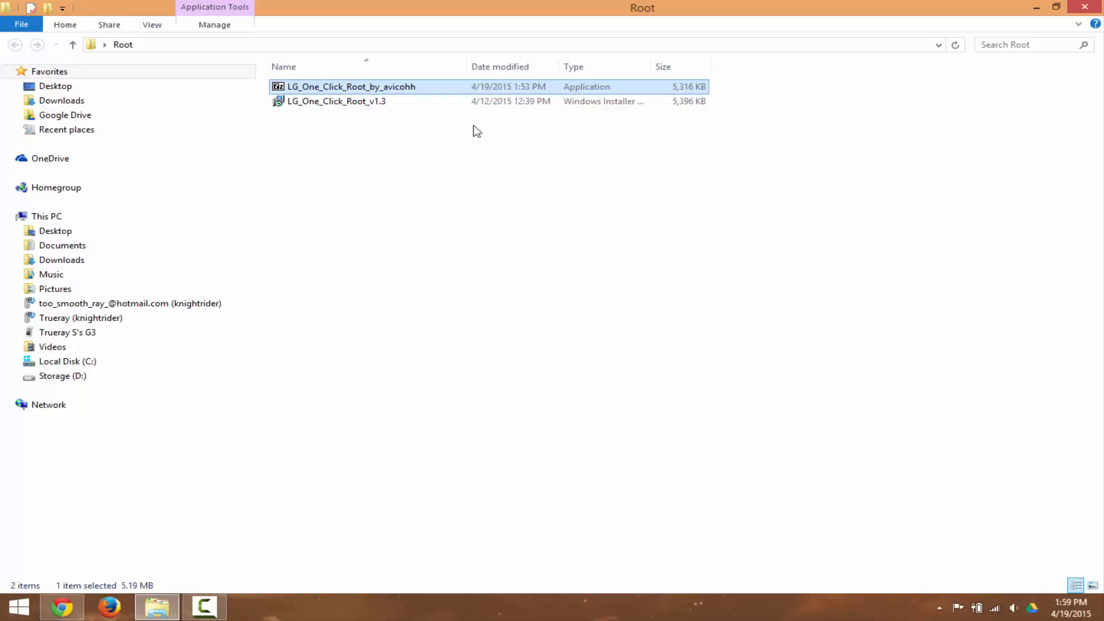
- Run the LG_One_Click_Root_v1.3 installer through to Install, then view SuperSU on the phone
double_click(336, 101)
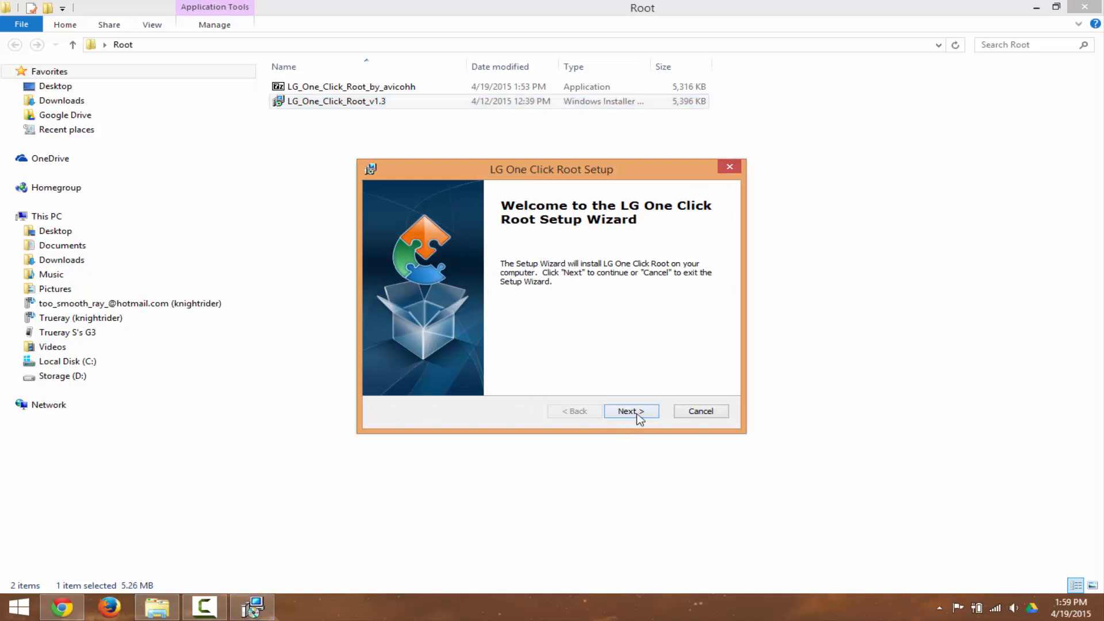
click(627, 411)
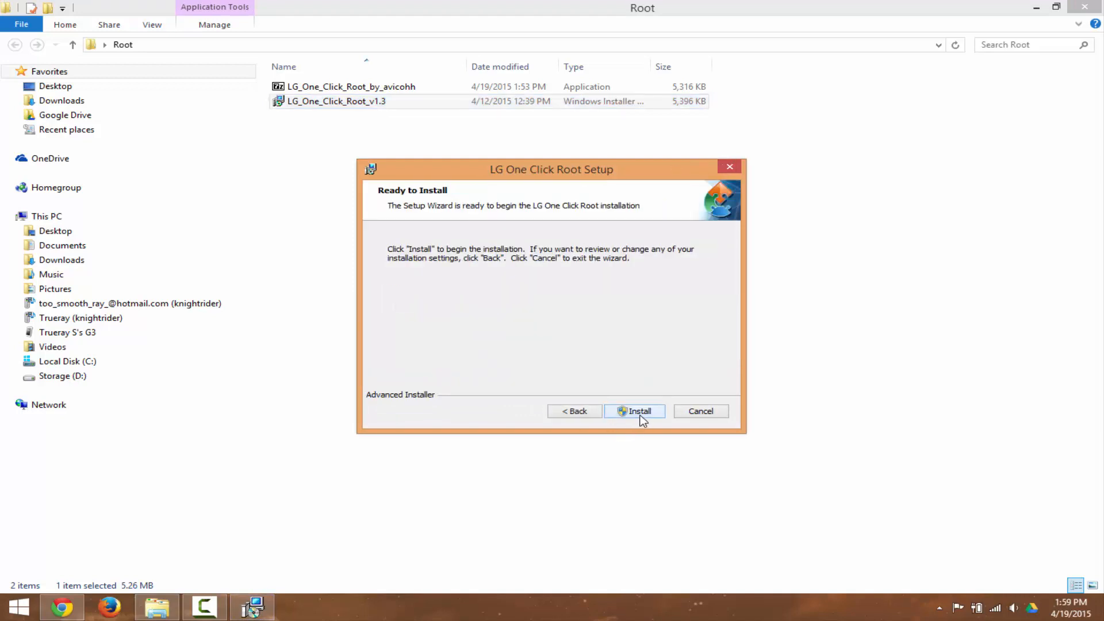
click(634, 412)
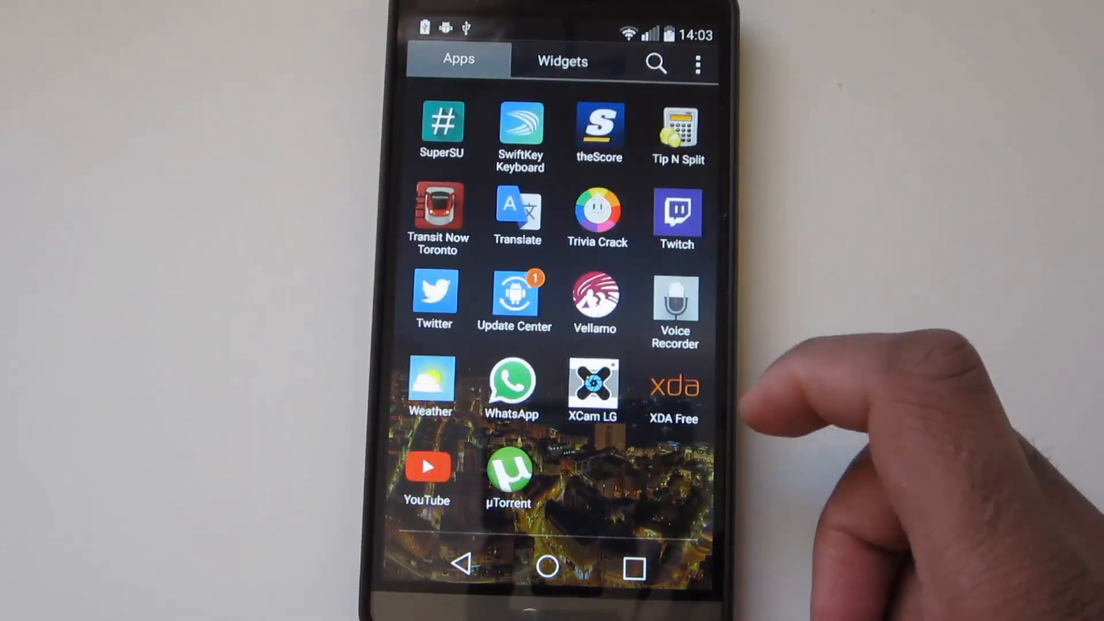
click(441, 127)
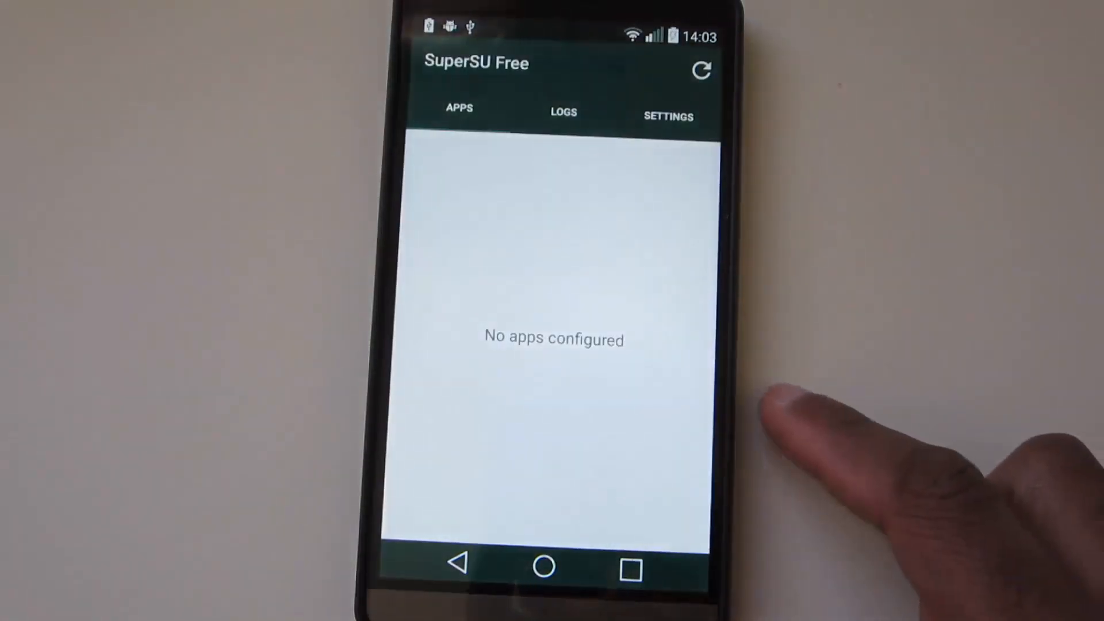